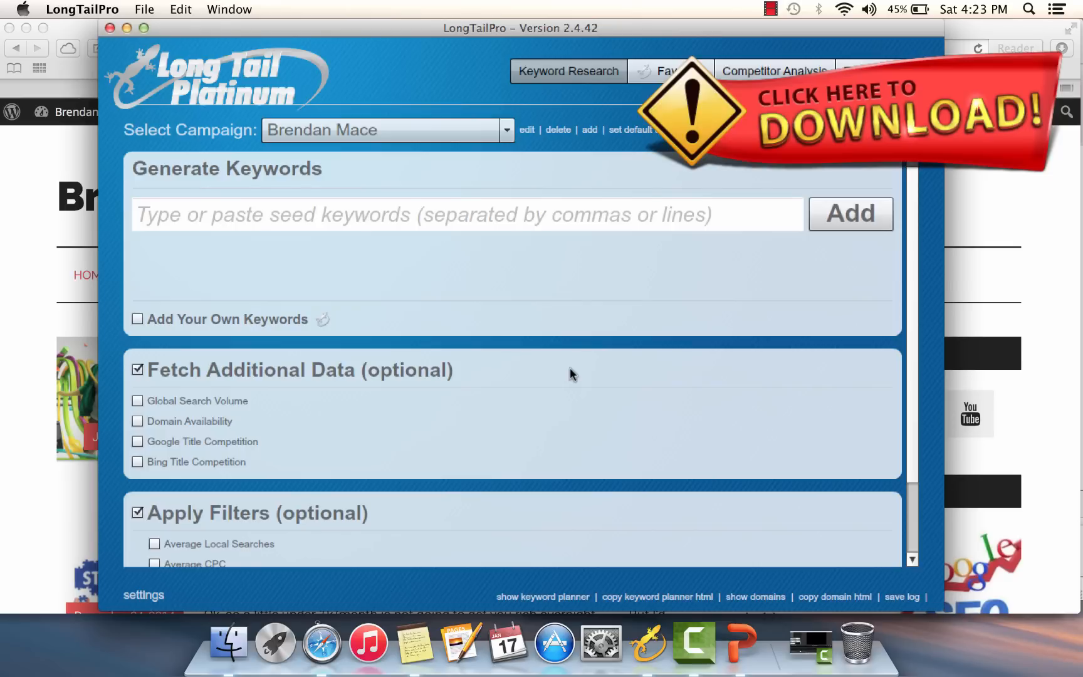
Step: Add '6 pack abs' as a seed keyword and generate keyword ideas from it
type("6 pack abs")
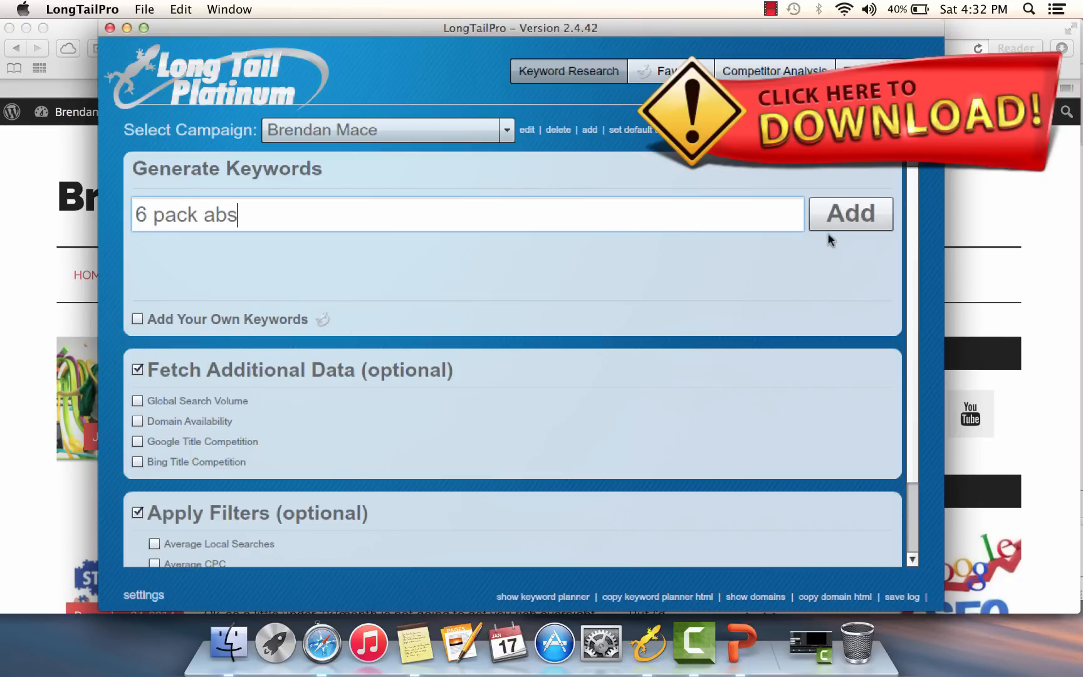
mouse_move(850, 214)
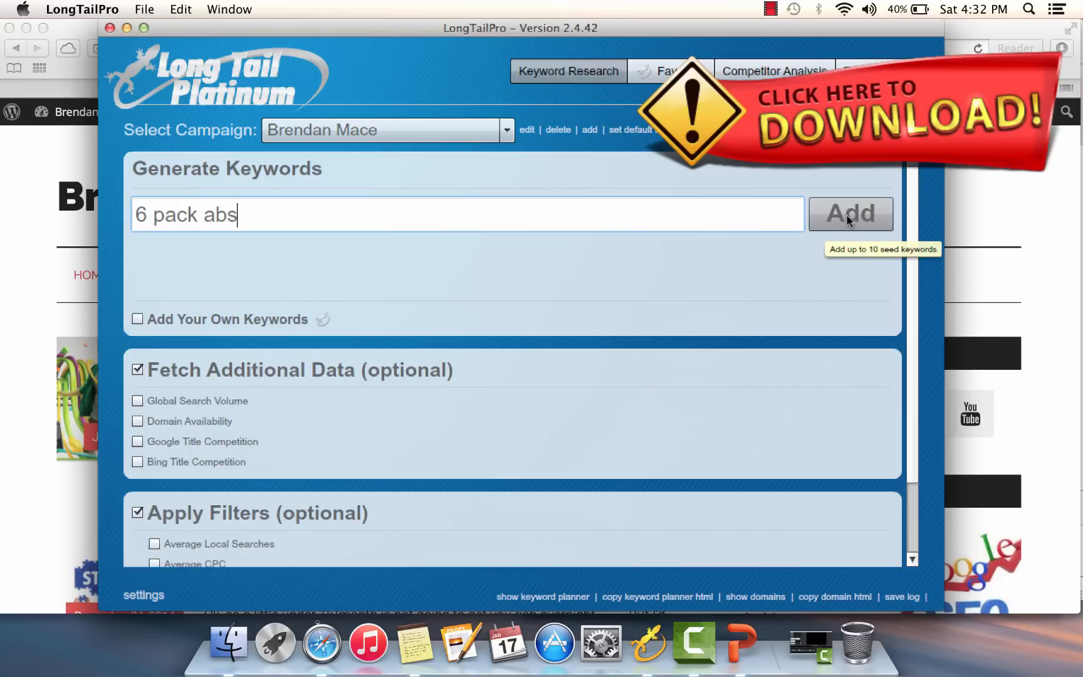
left_click(850, 214)
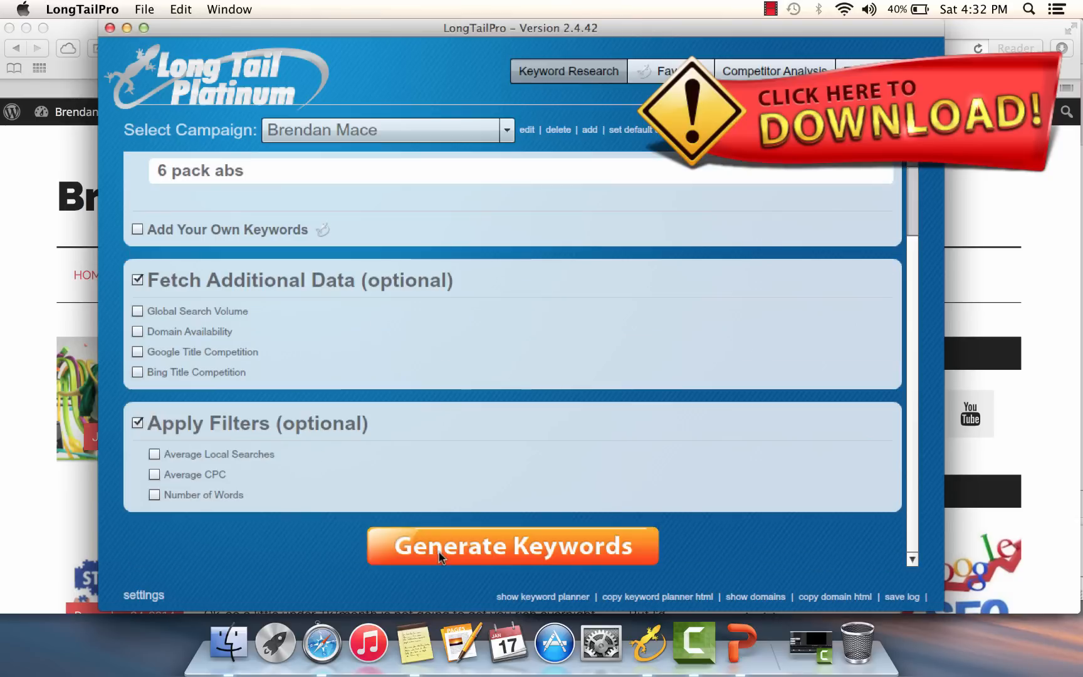
left_click(512, 545)
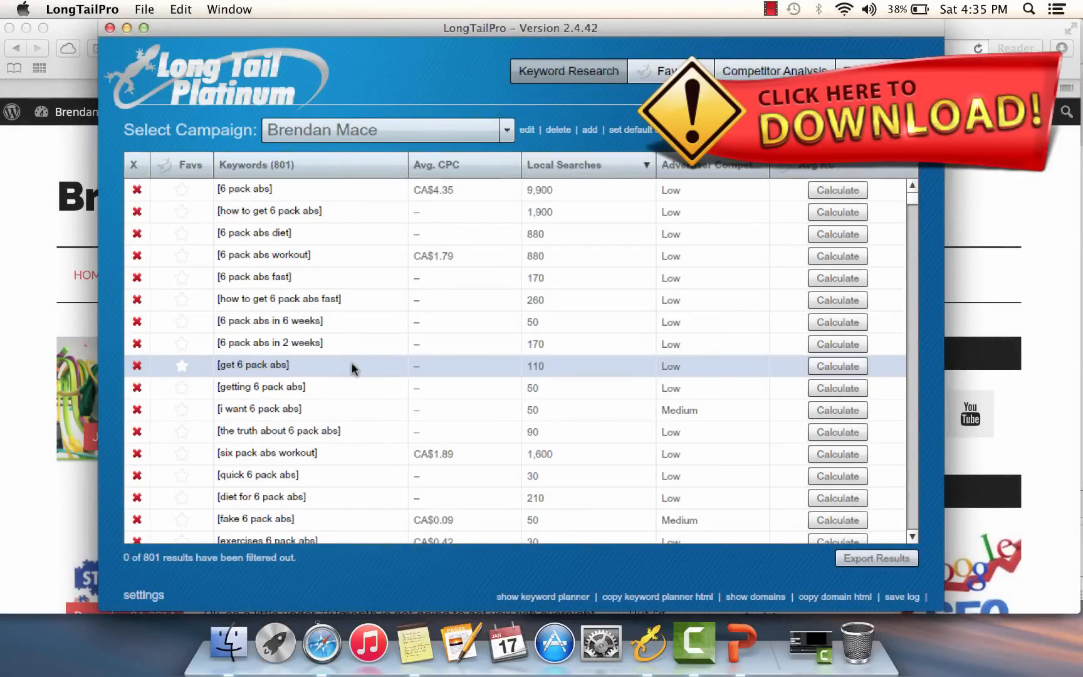
Step: Scroll through the 801 generated keywords, reviewing CPC and local searches
scroll("down", 3)
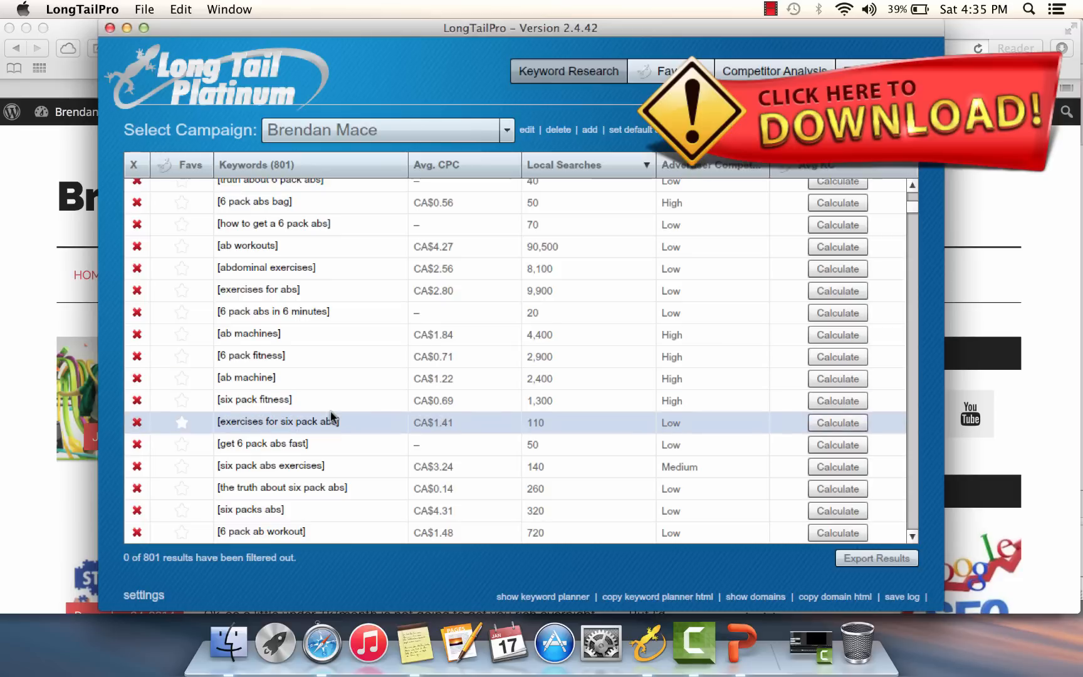
scroll("down", 3)
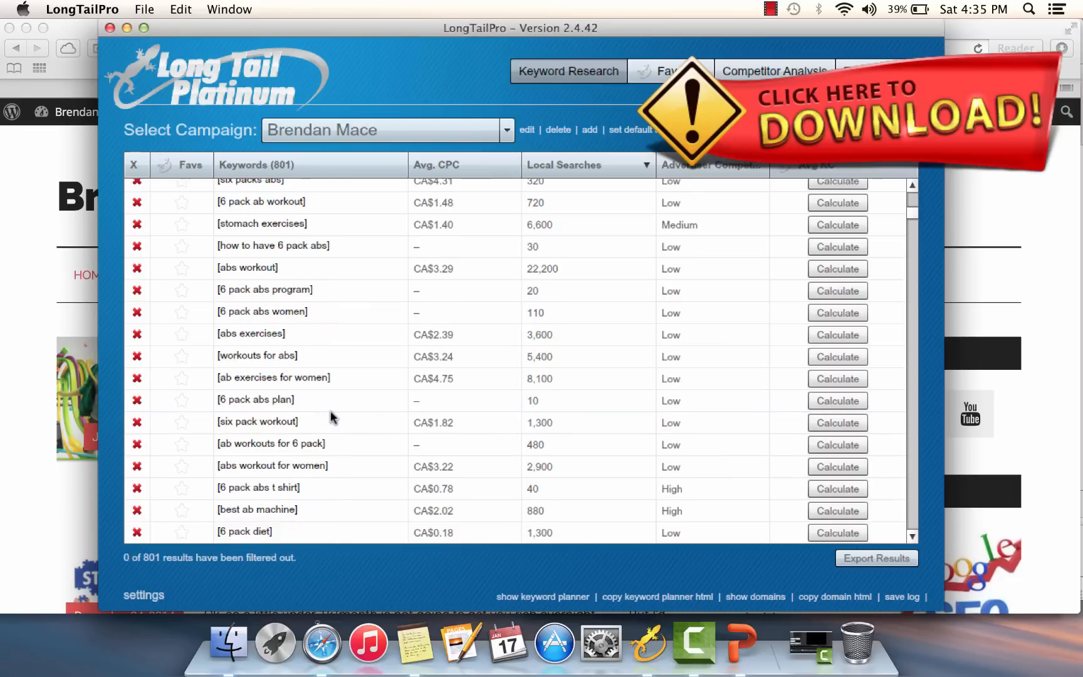
scroll("down", 3)
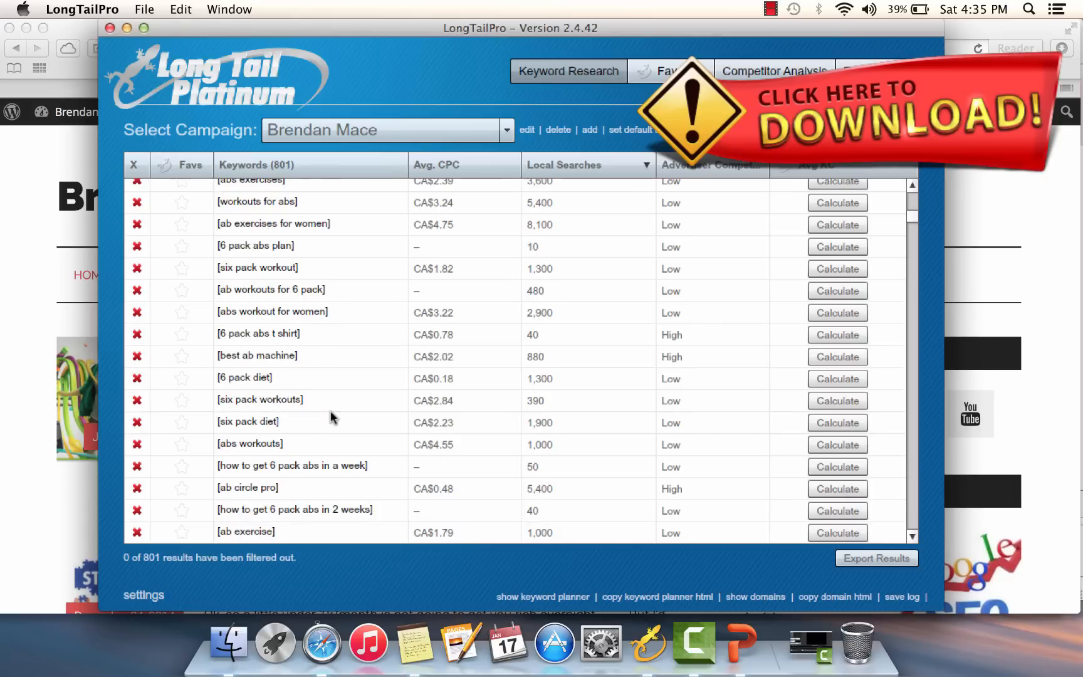
scroll("down", 3)
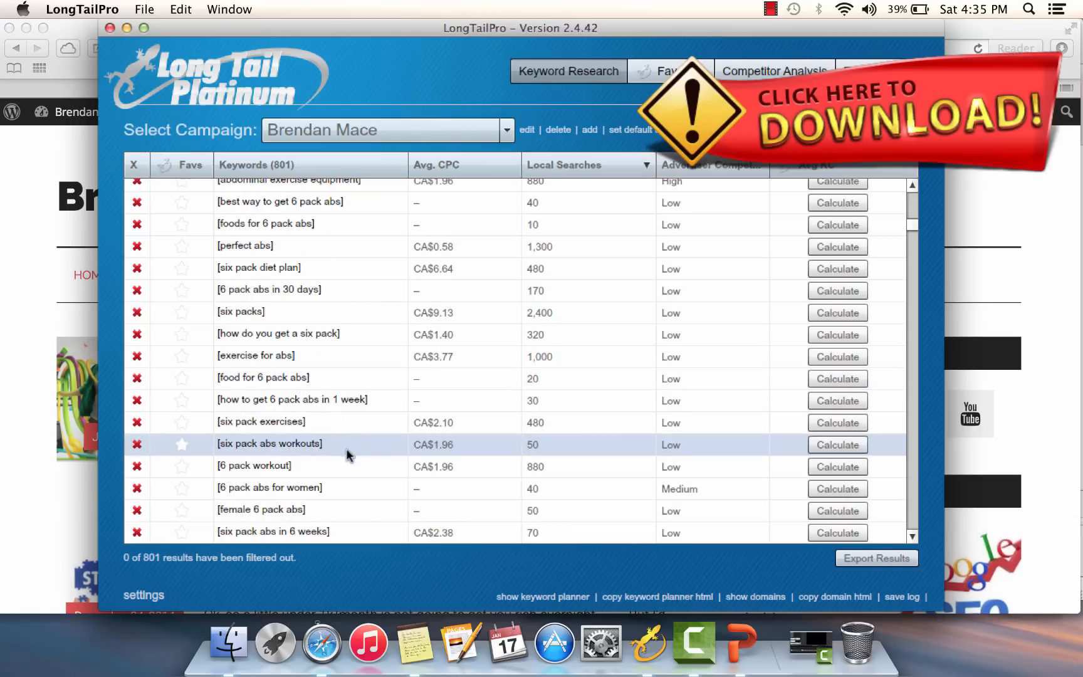
scroll("down", 3)
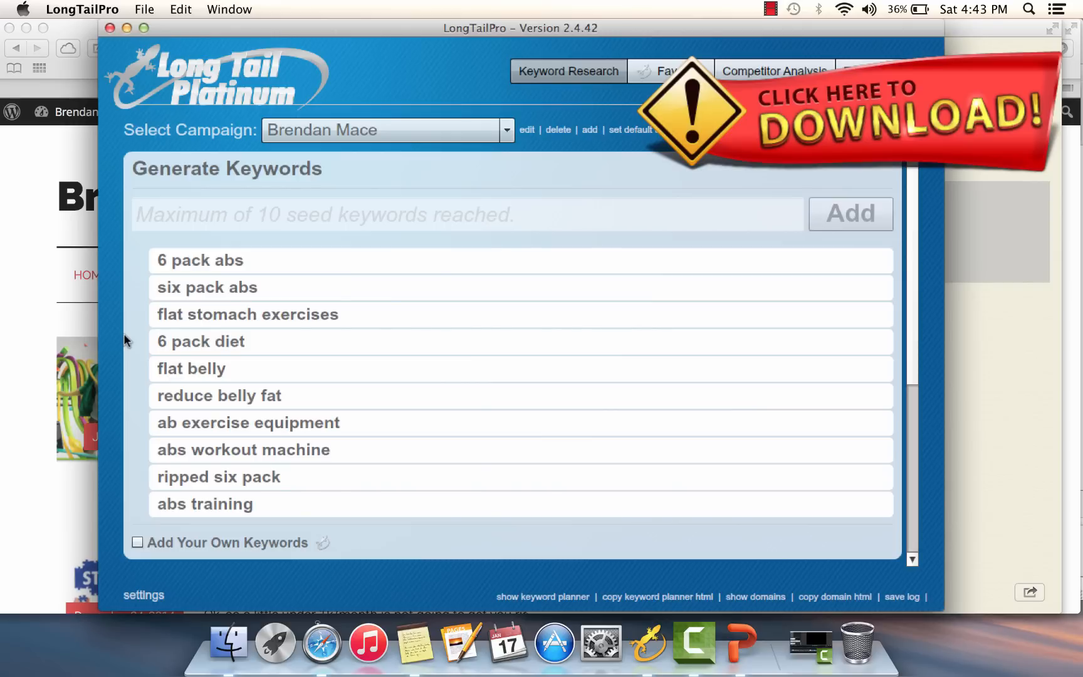
mouse_move(97, 428)
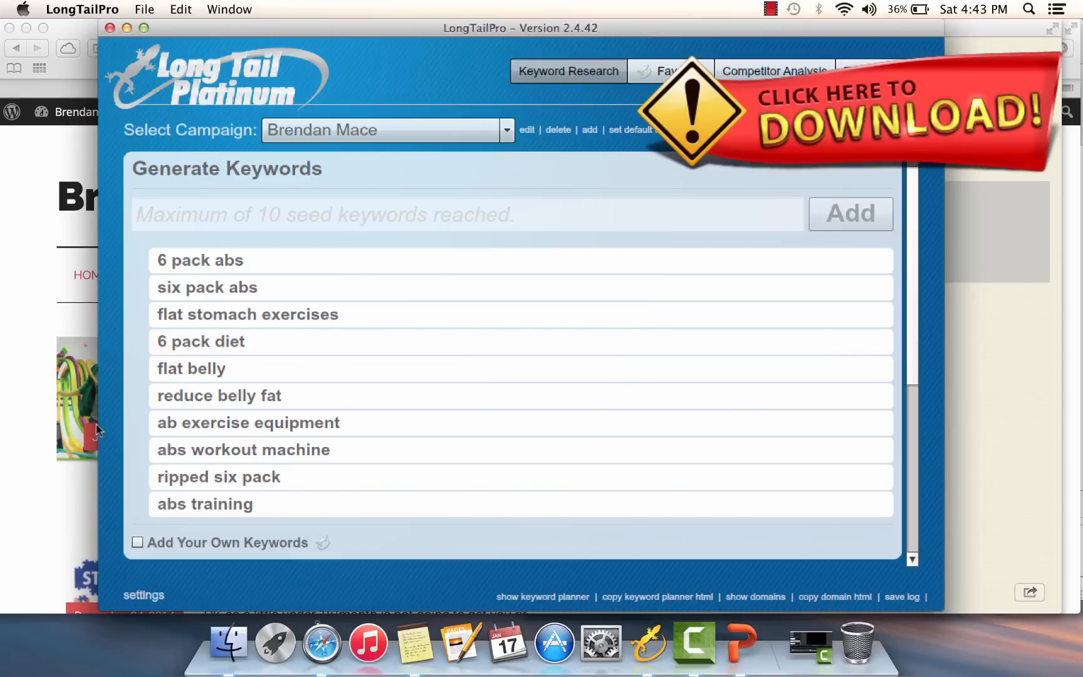
mouse_move(117, 410)
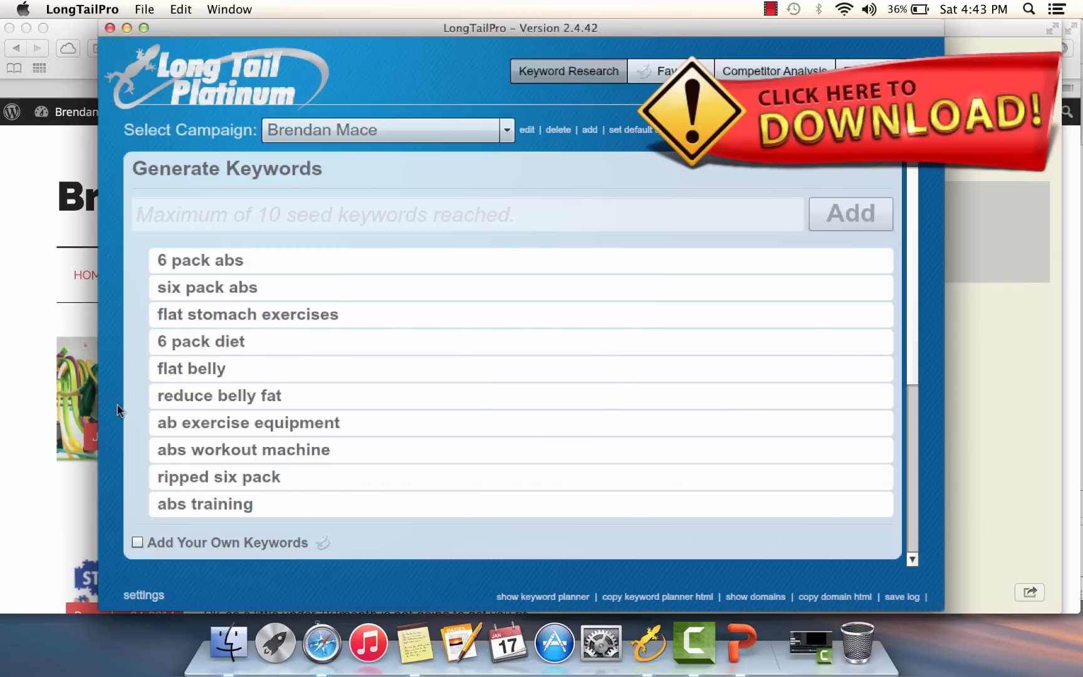
Step: Enable the 5–12 words and 100–10000 local searches filters, then regenerate keywords
scroll("down", 3)
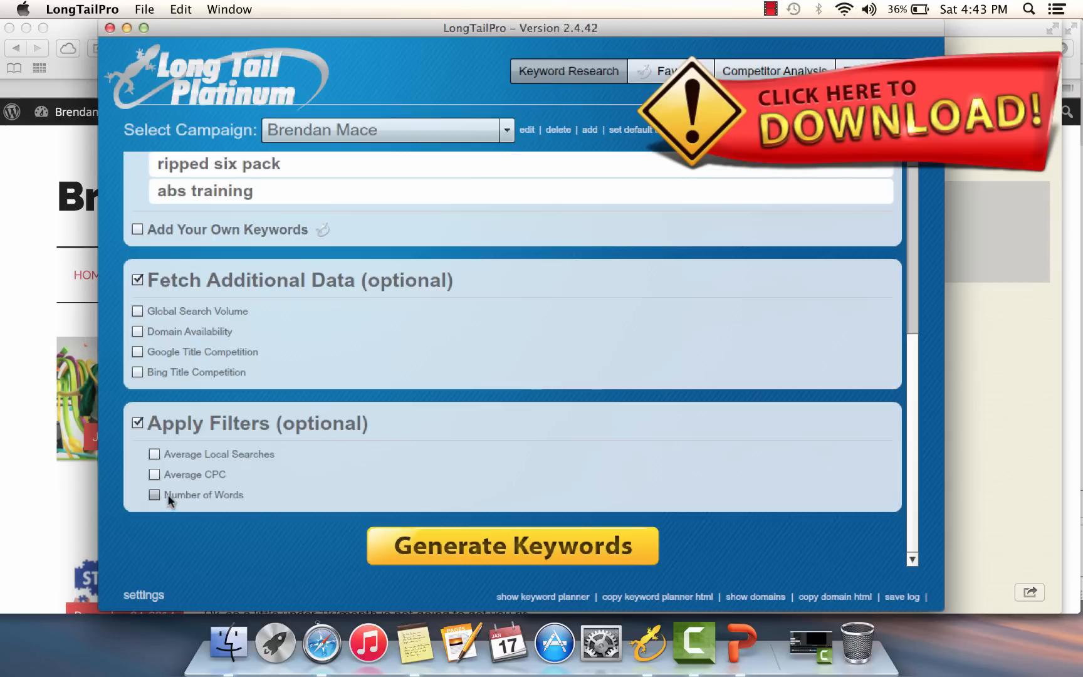
left_click(155, 494)
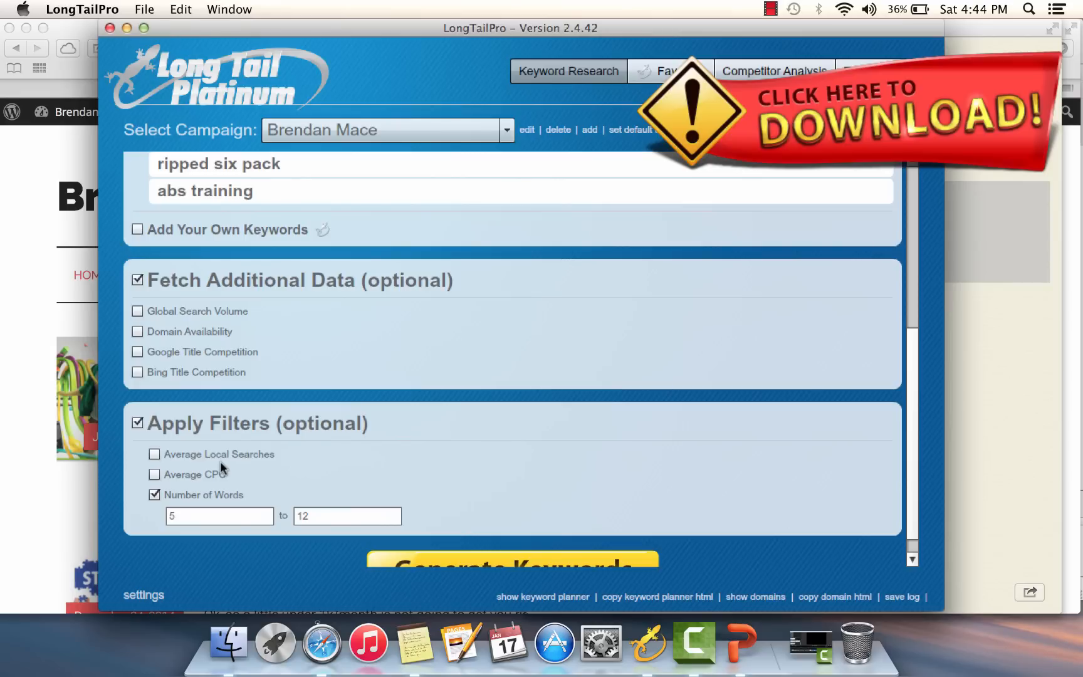
left_click(154, 453)
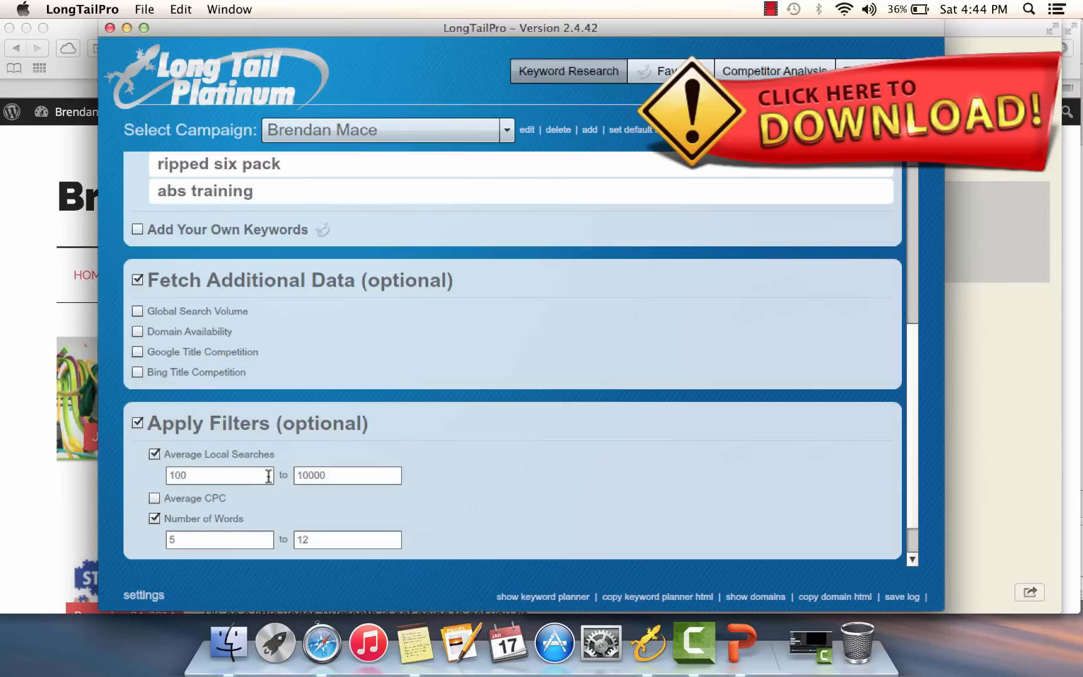
mouse_move(435, 496)
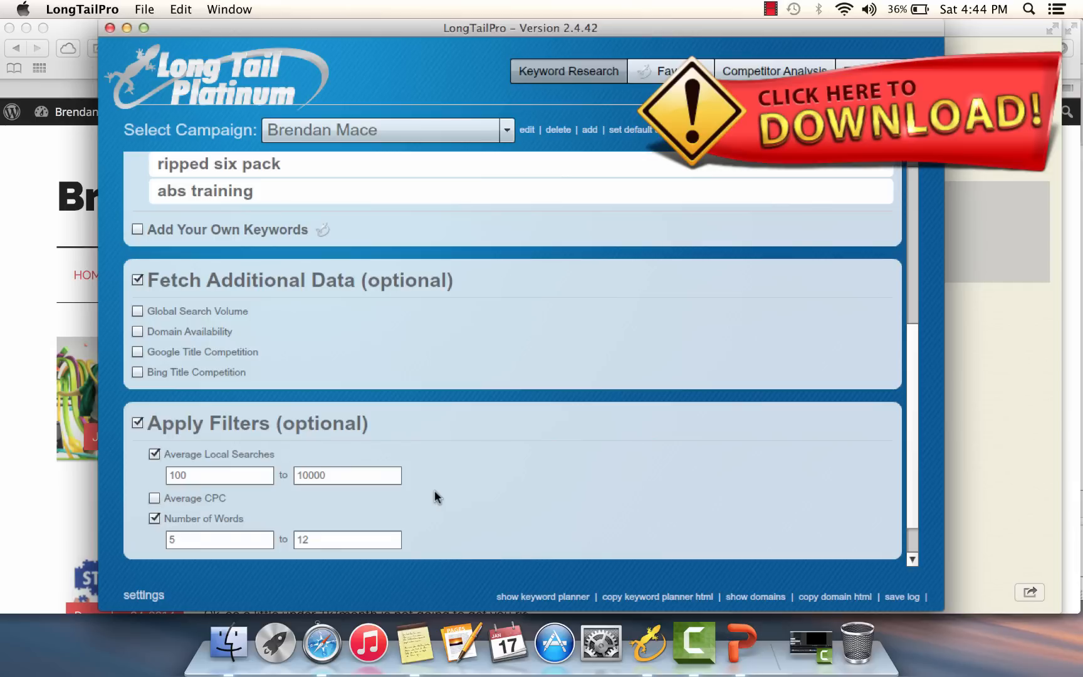
scroll("down", 3)
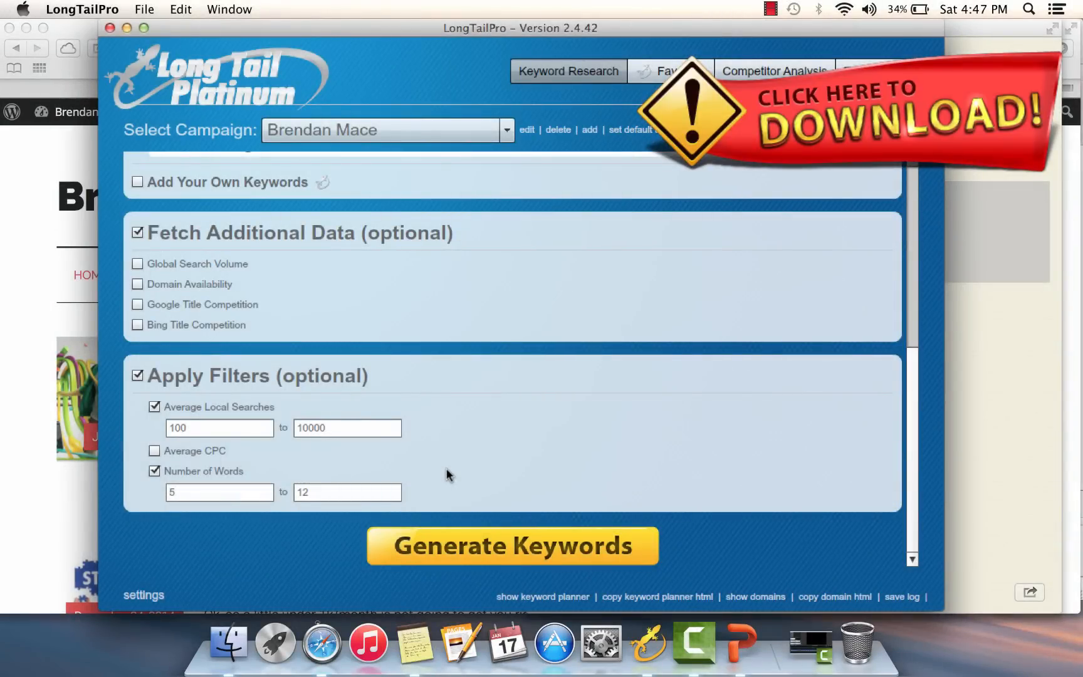
left_click(512, 545)
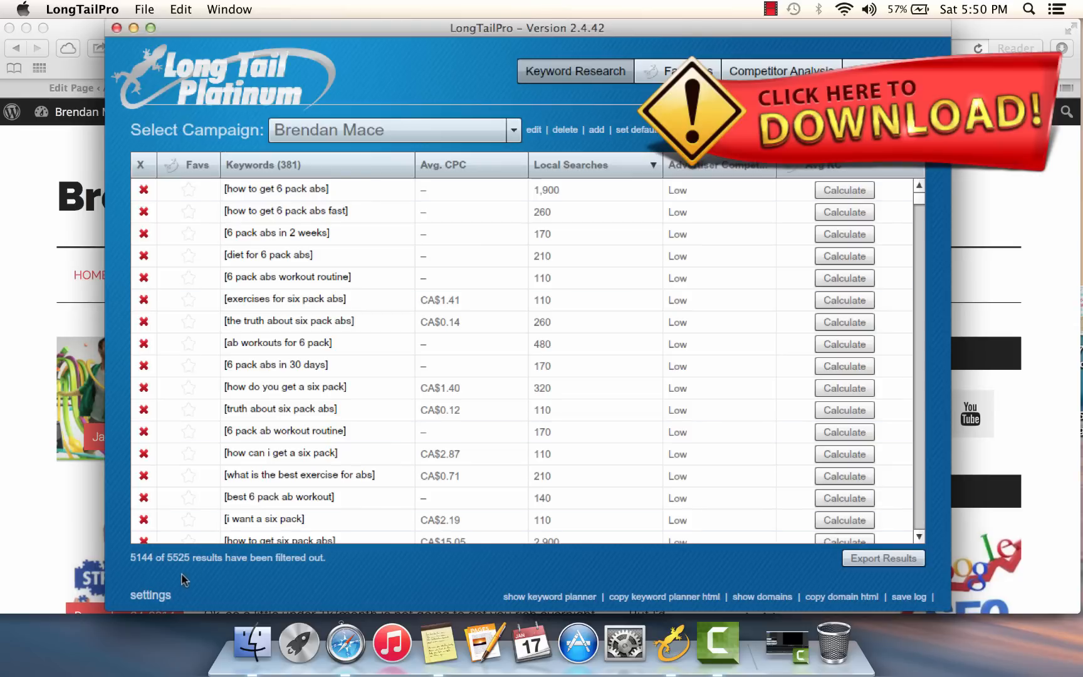
mouse_move(189, 566)
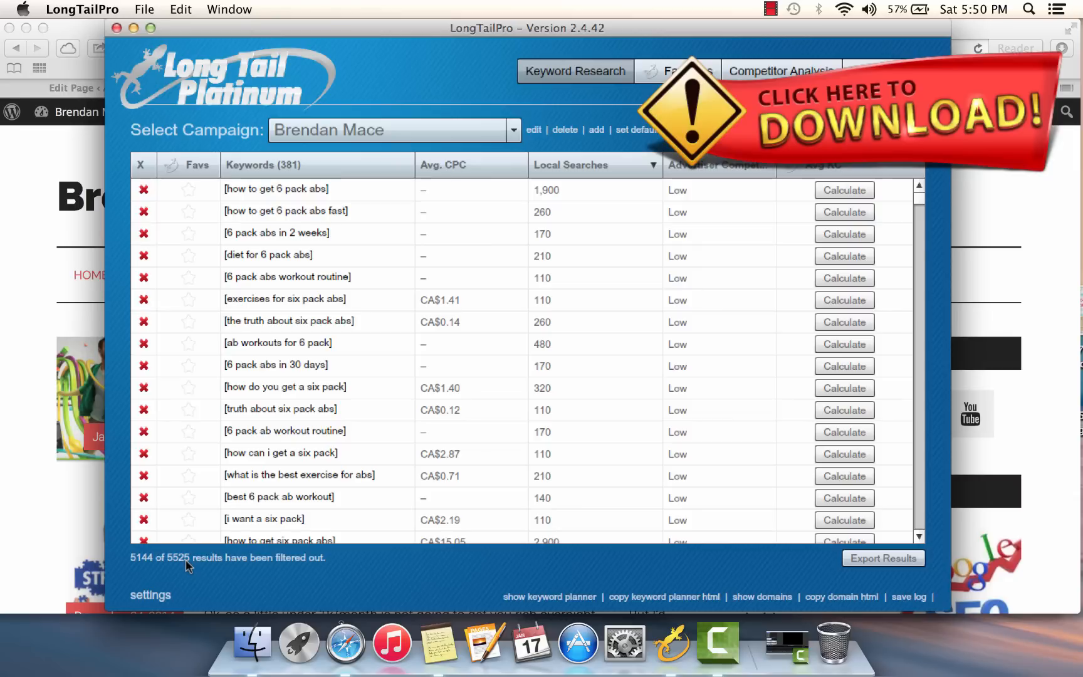
Step: Sort the 381 keywords by local searches, highest first, and scroll through the list
left_click(310, 211)
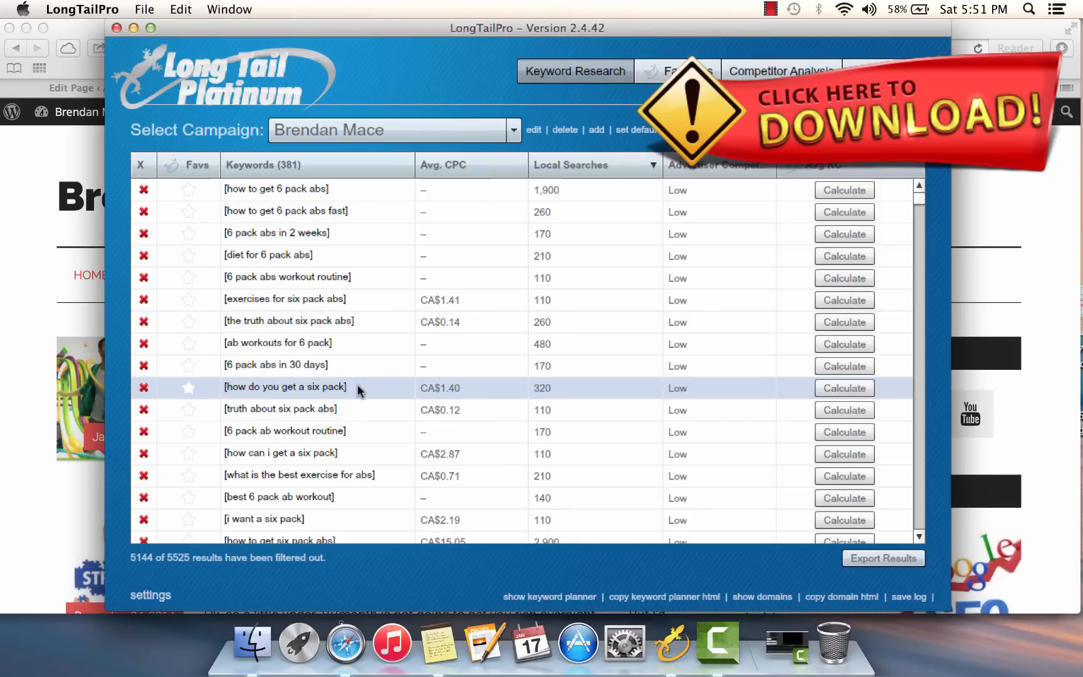
mouse_move(364, 396)
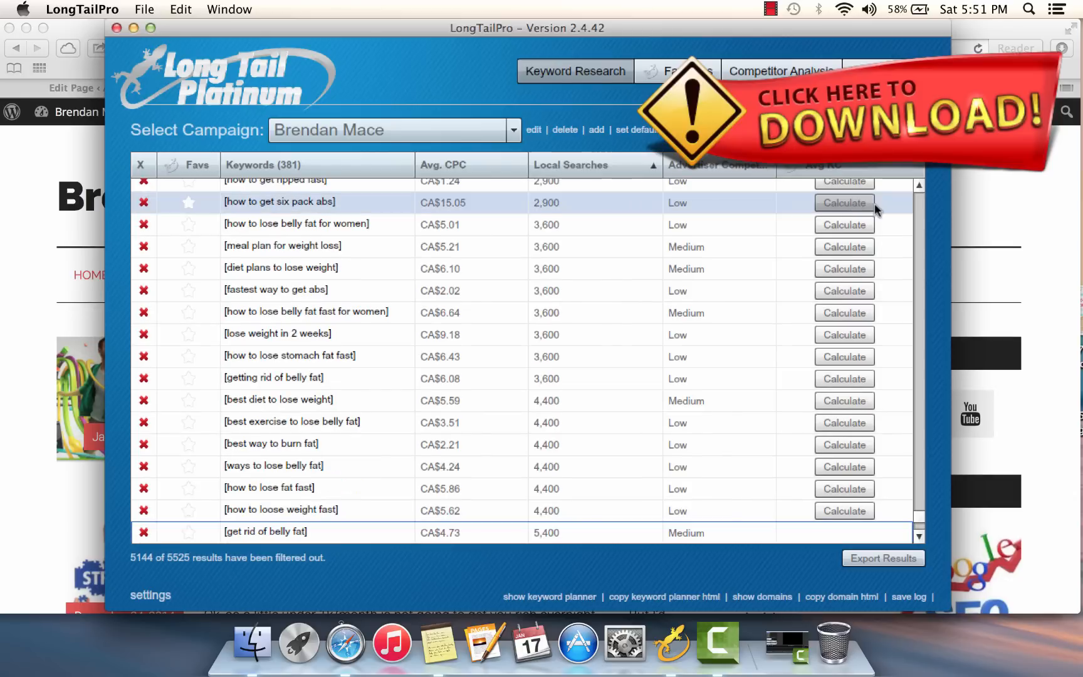
left_click(593, 164)
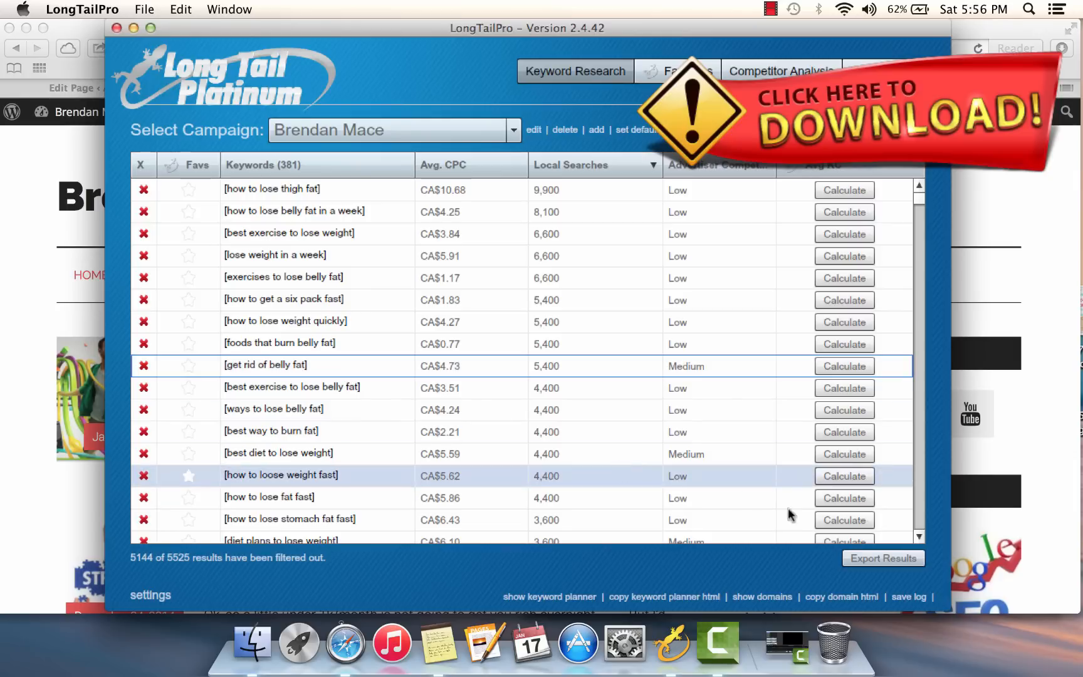
scroll("down", 3)
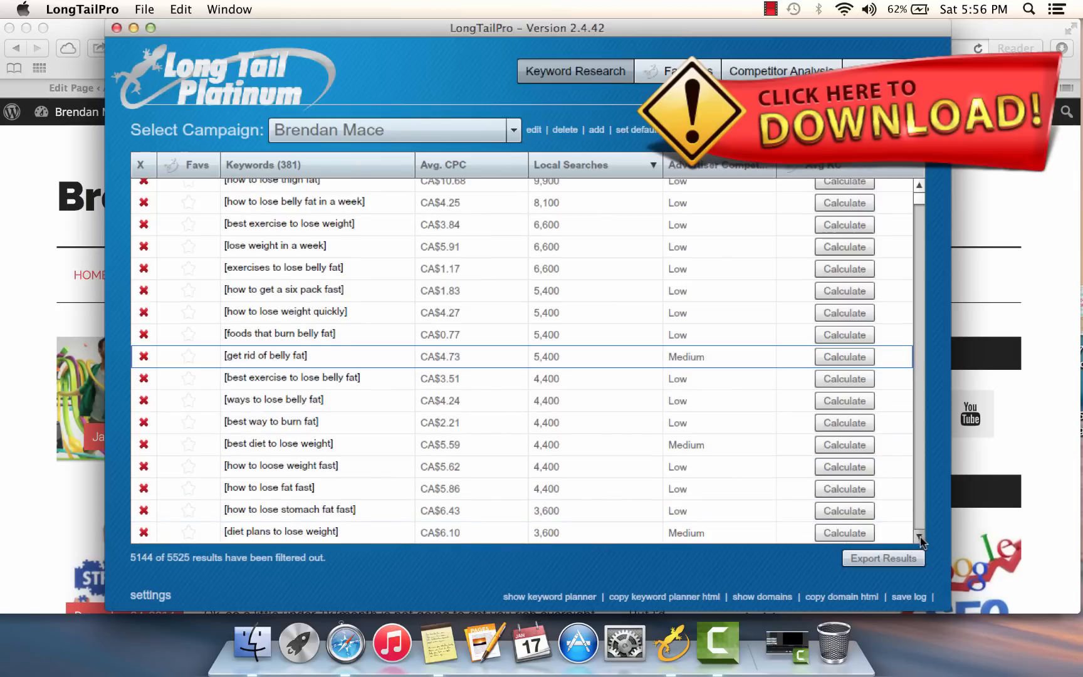
scroll("down", 3)
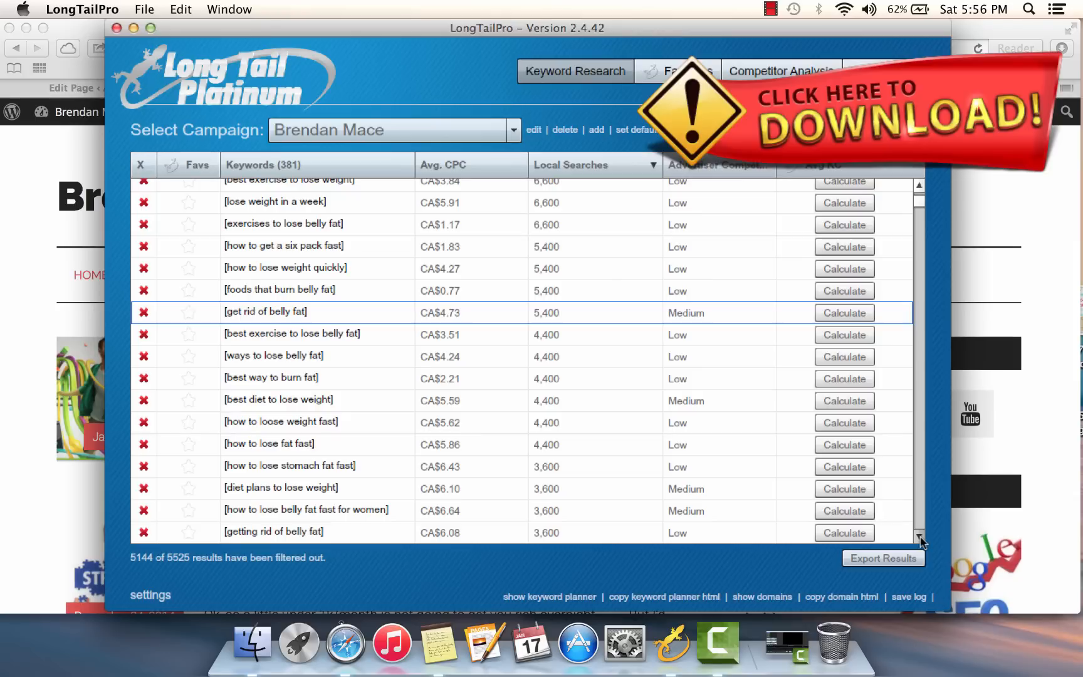
scroll("down", 3)
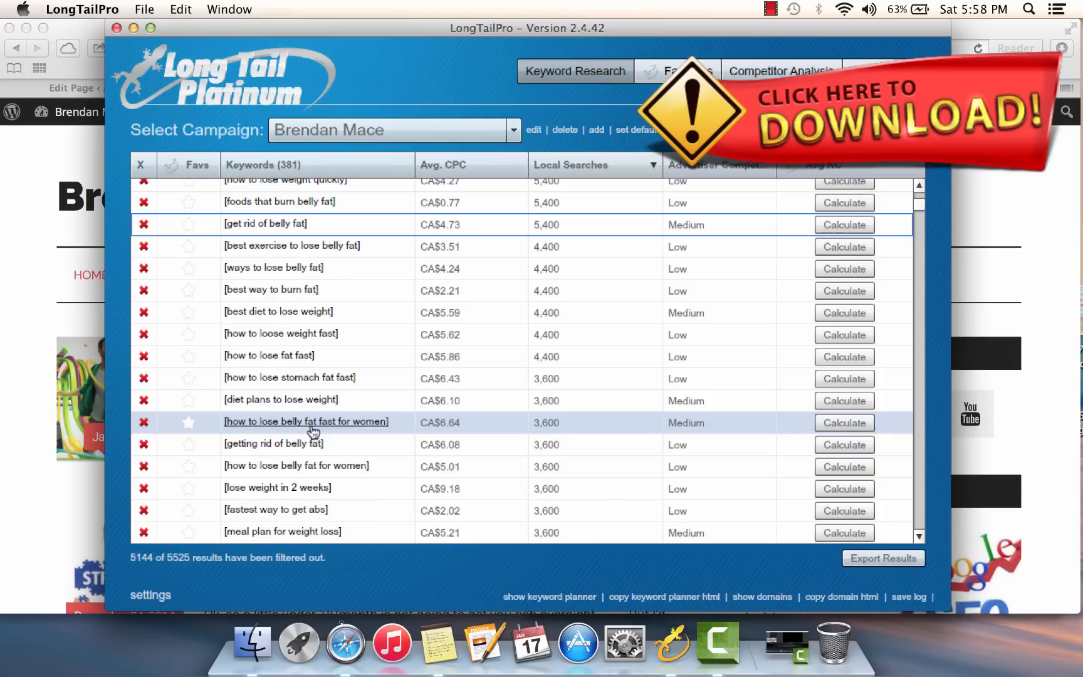
mouse_move(560, 429)
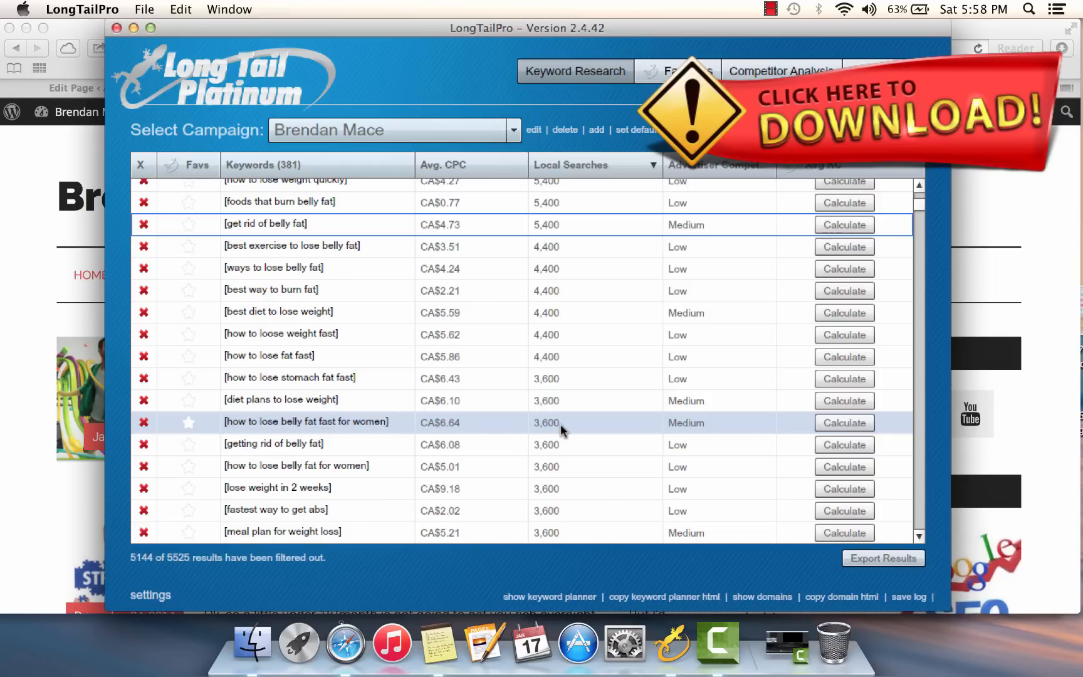
mouse_move(553, 432)
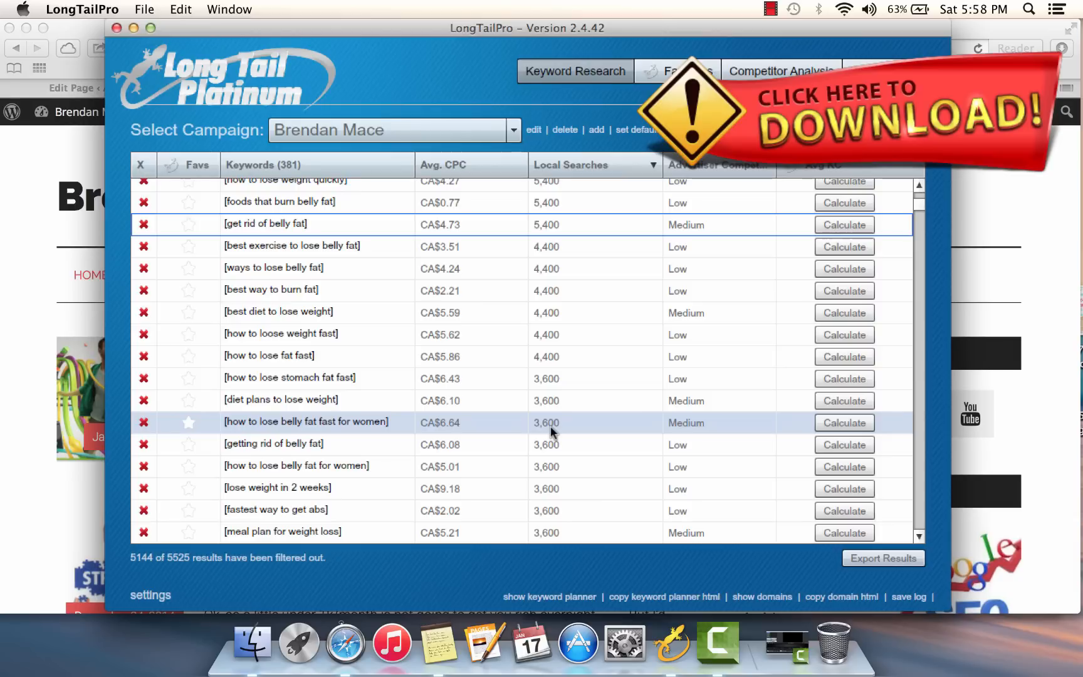
mouse_move(523, 435)
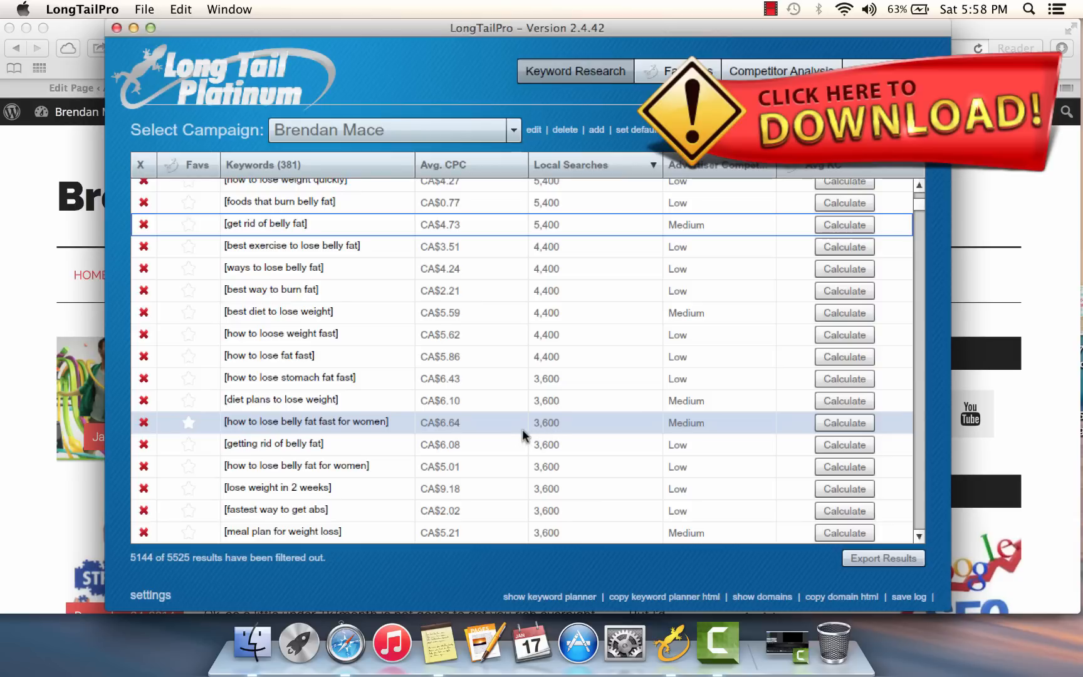
mouse_move(481, 437)
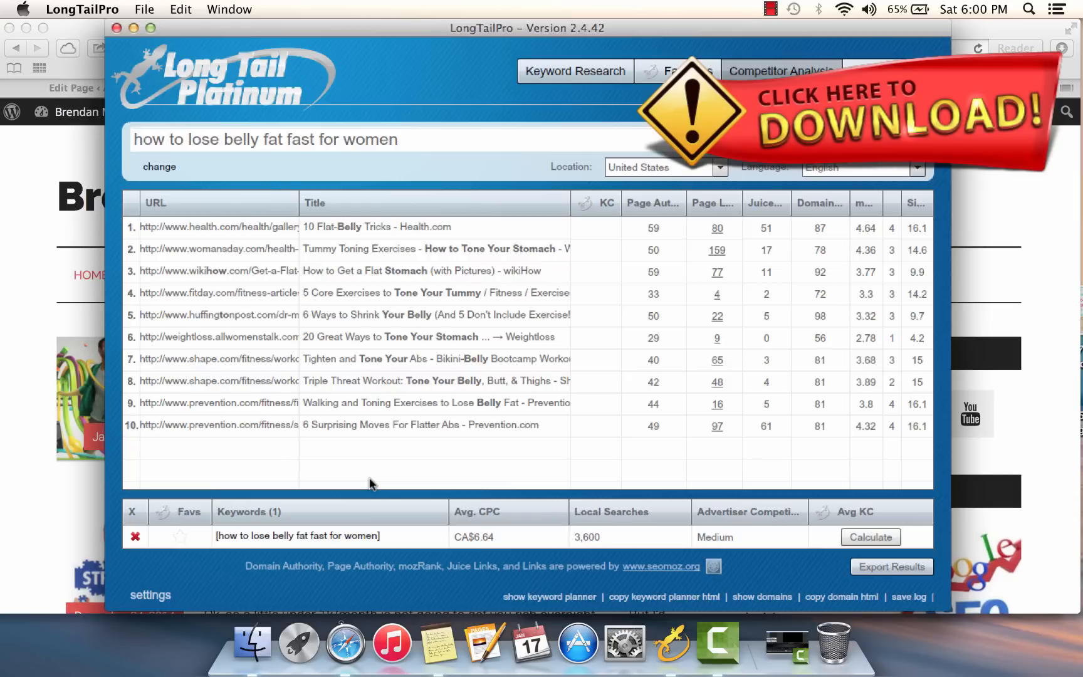
mouse_move(261, 292)
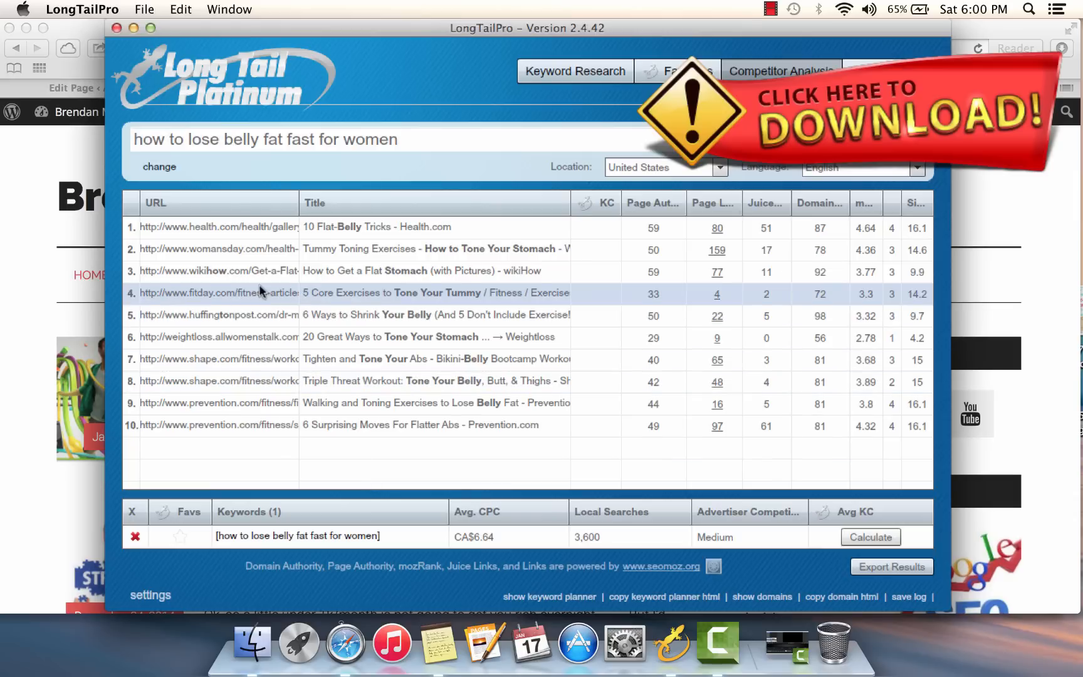
mouse_move(228, 275)
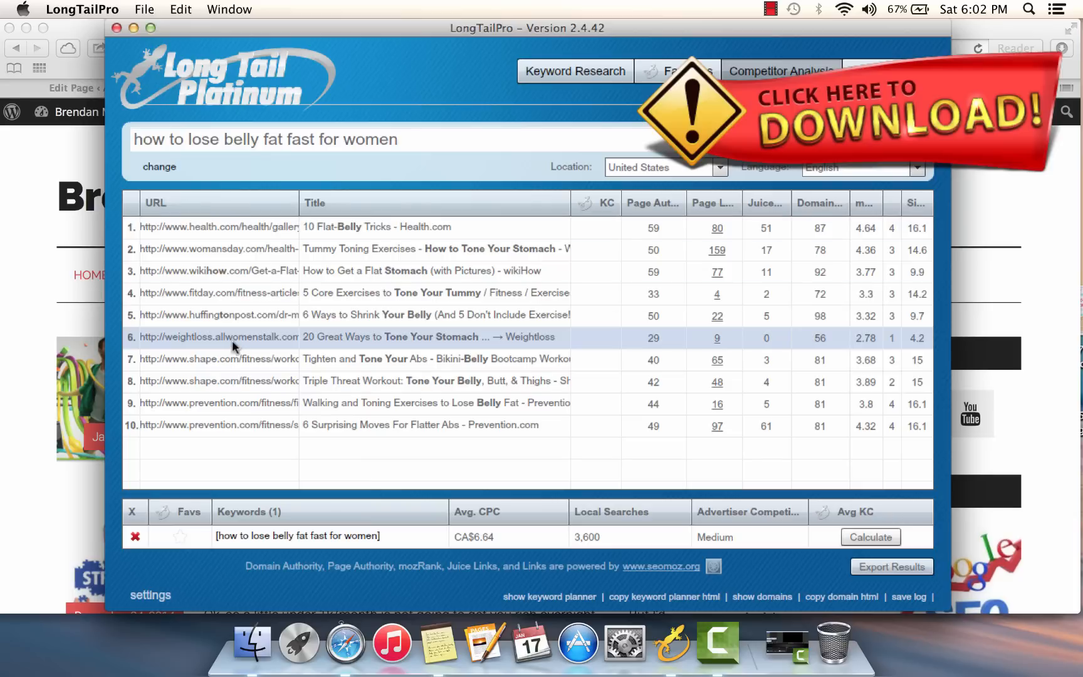
mouse_move(263, 193)
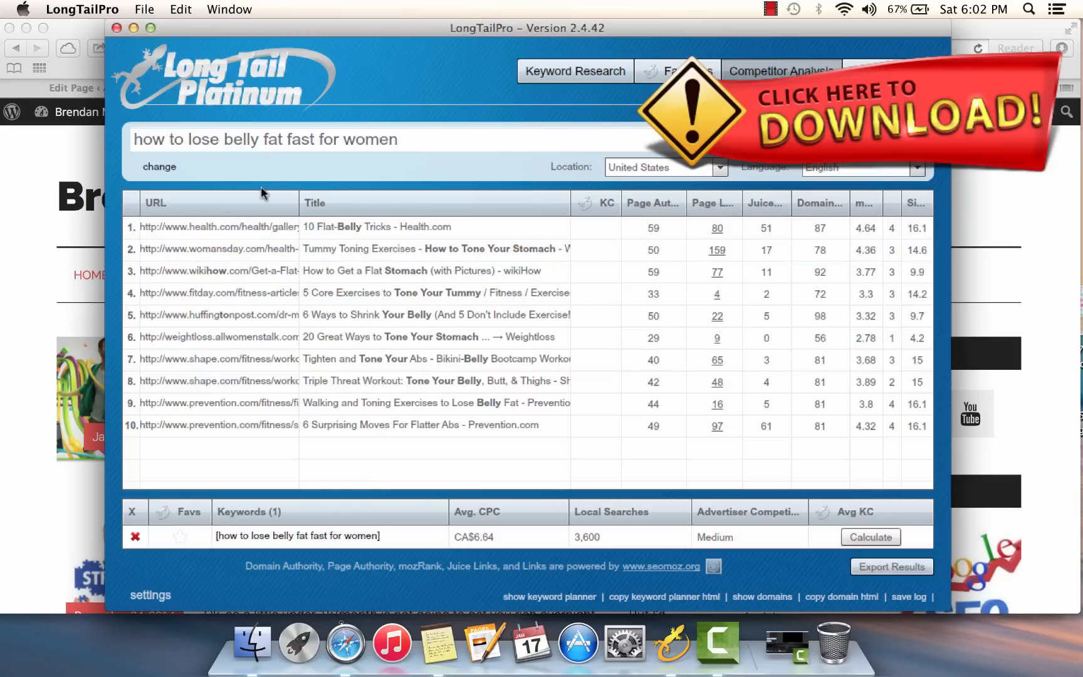
mouse_move(183, 164)
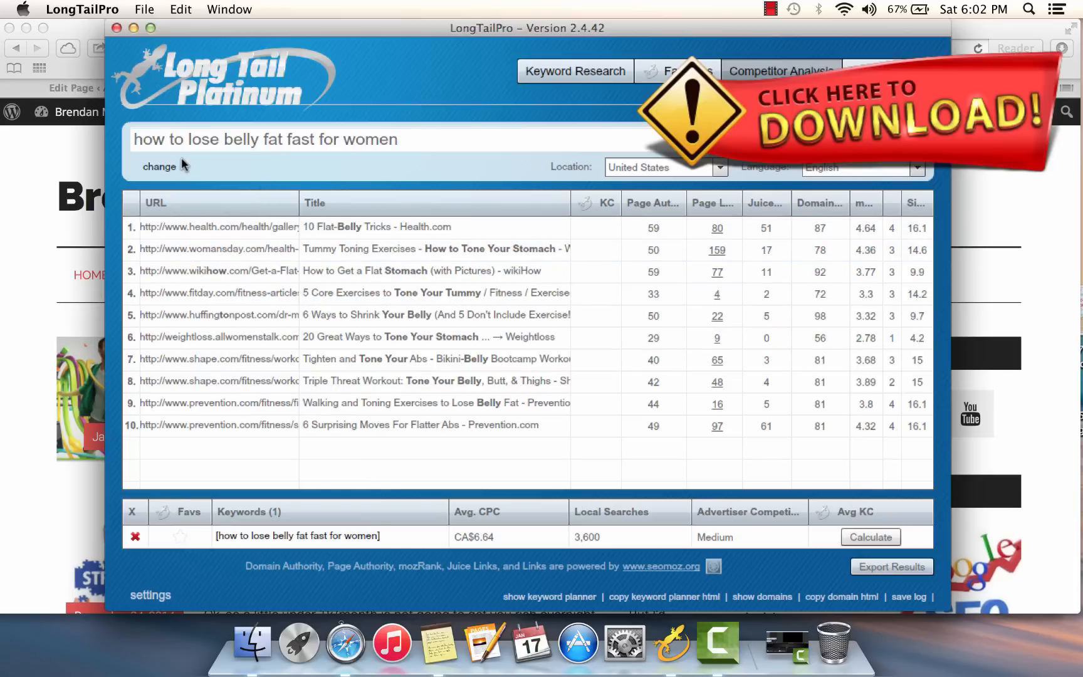
mouse_move(309, 172)
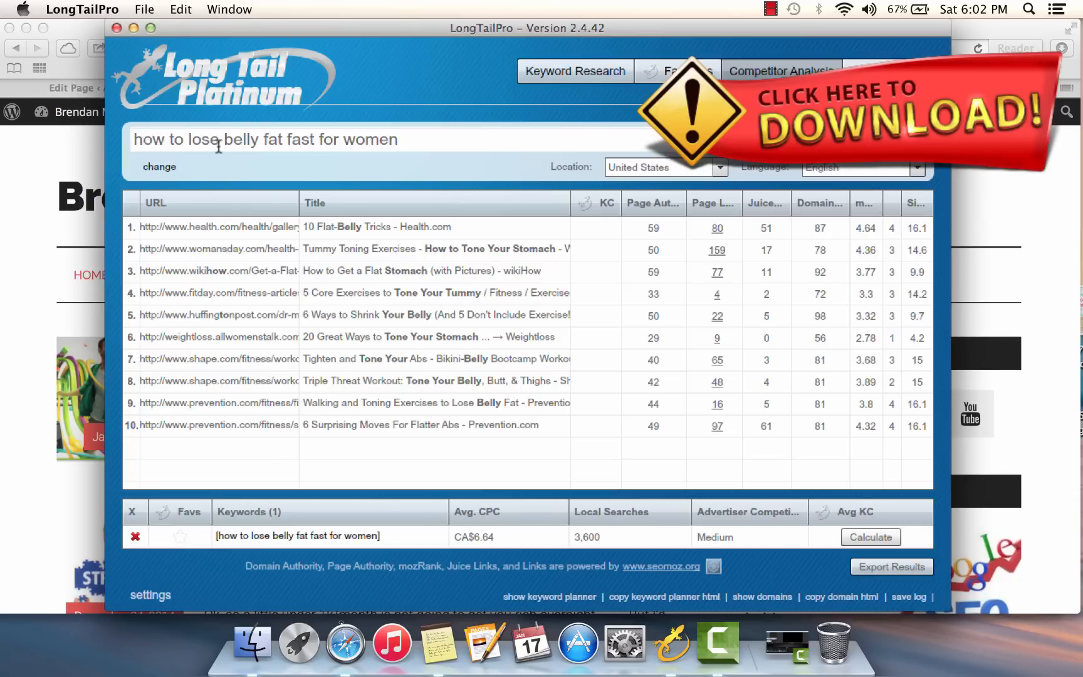
mouse_move(459, 165)
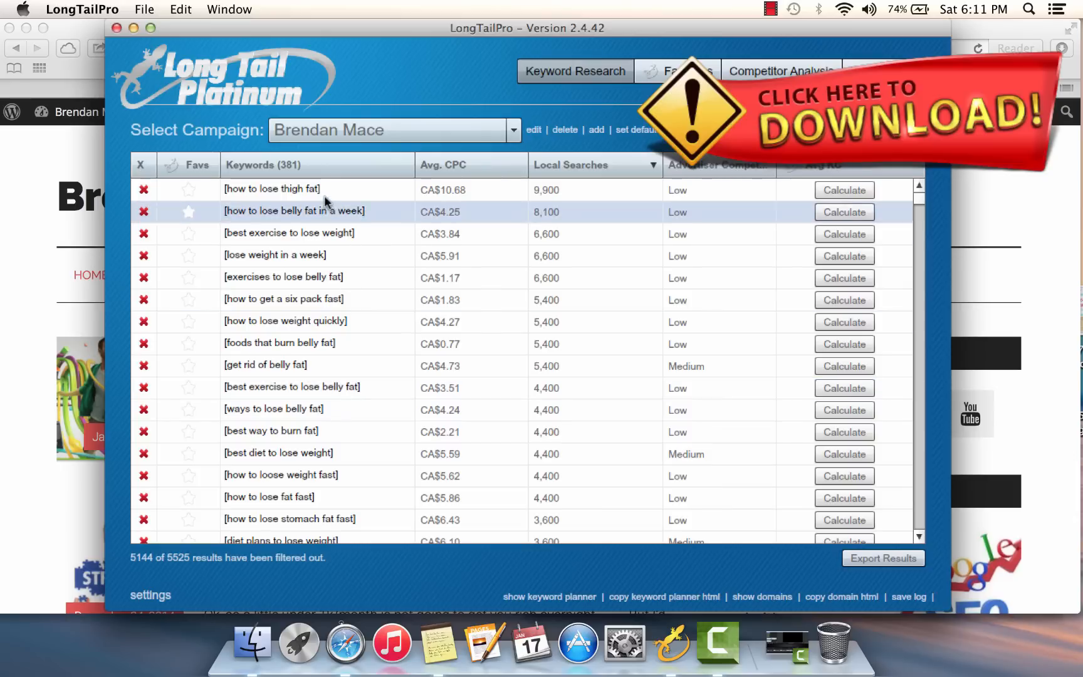
Step: Scroll down the 381-keyword list to entries with 1,900–1,600 local searches
scroll("down", 3)
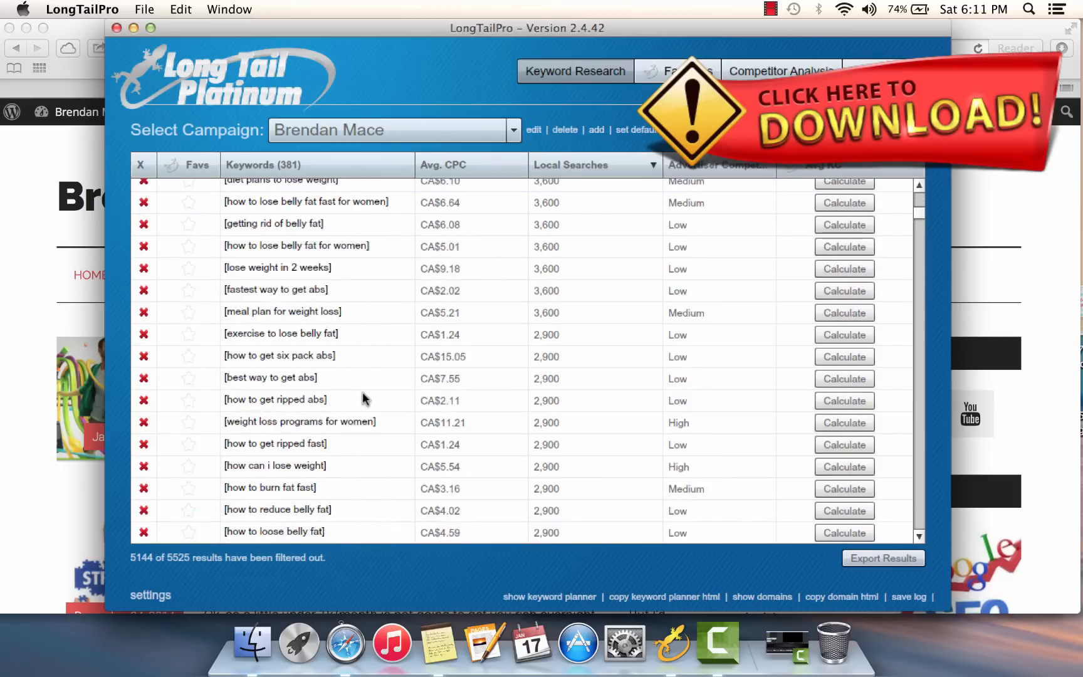
scroll("down", 3)
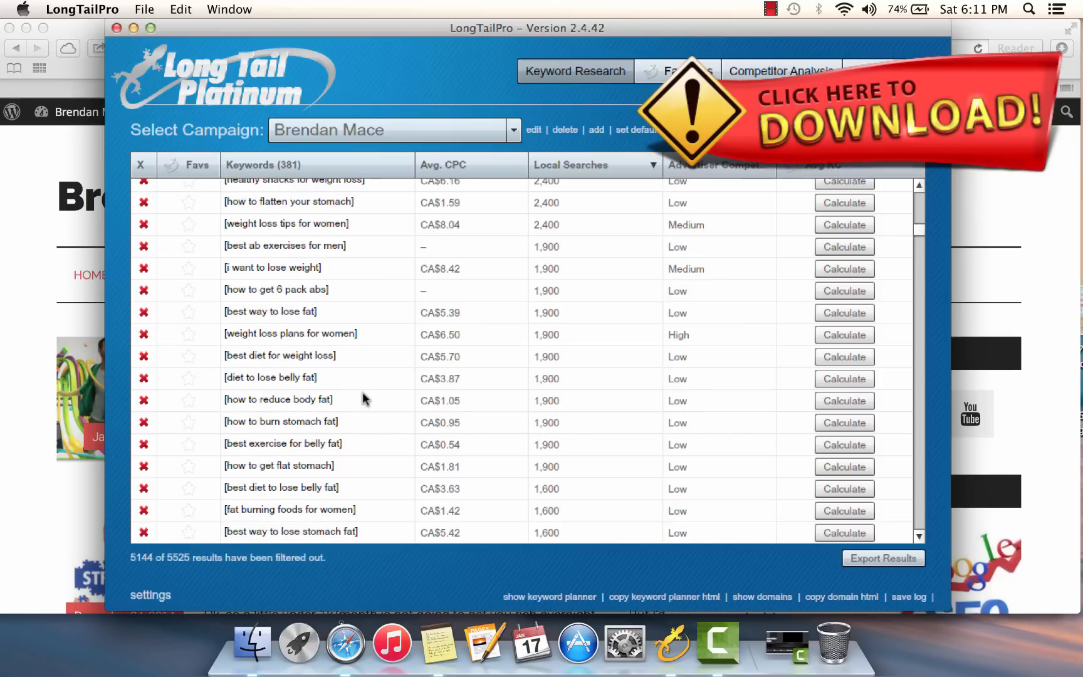